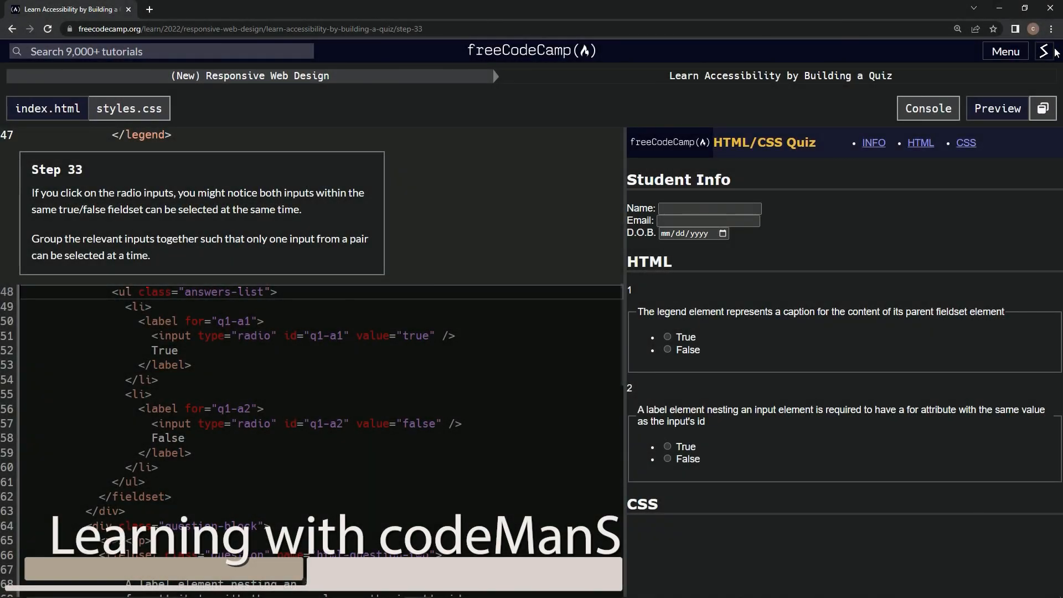
pyautogui.moveTo(472, 57)
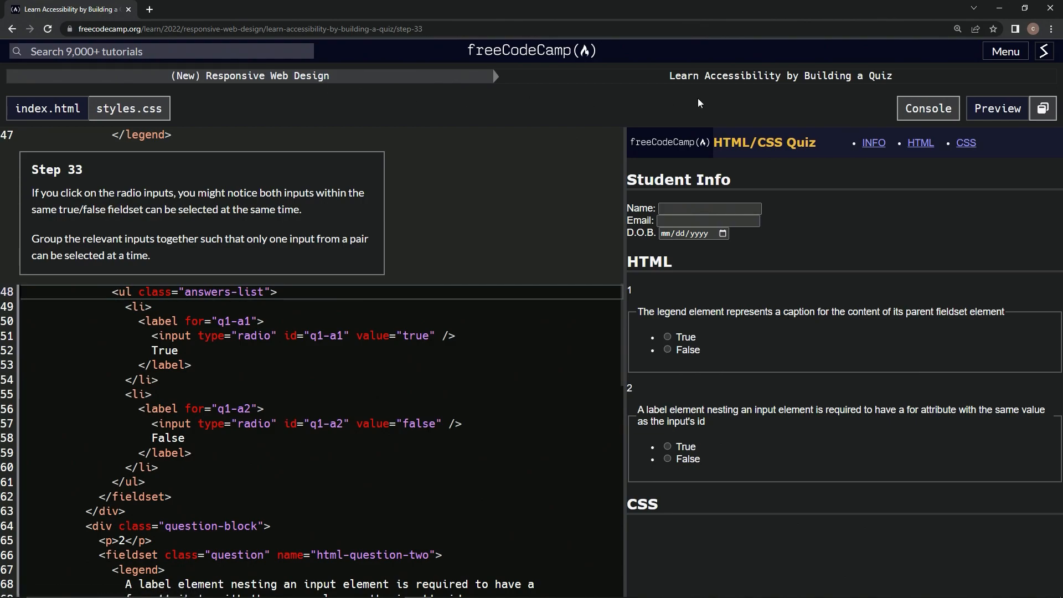
pyautogui.moveTo(845, 90)
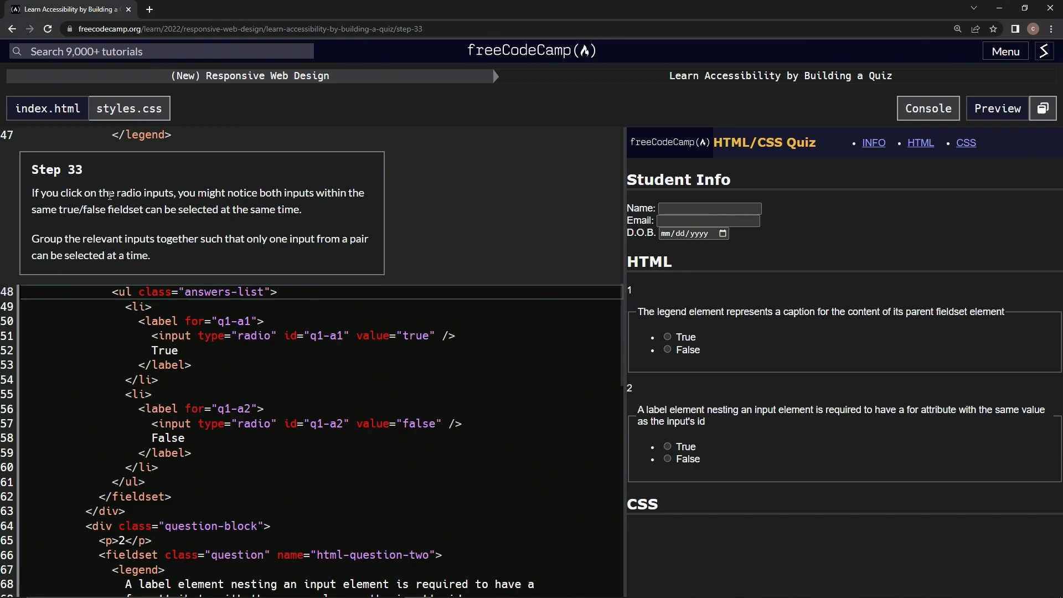
pyautogui.moveTo(256, 203)
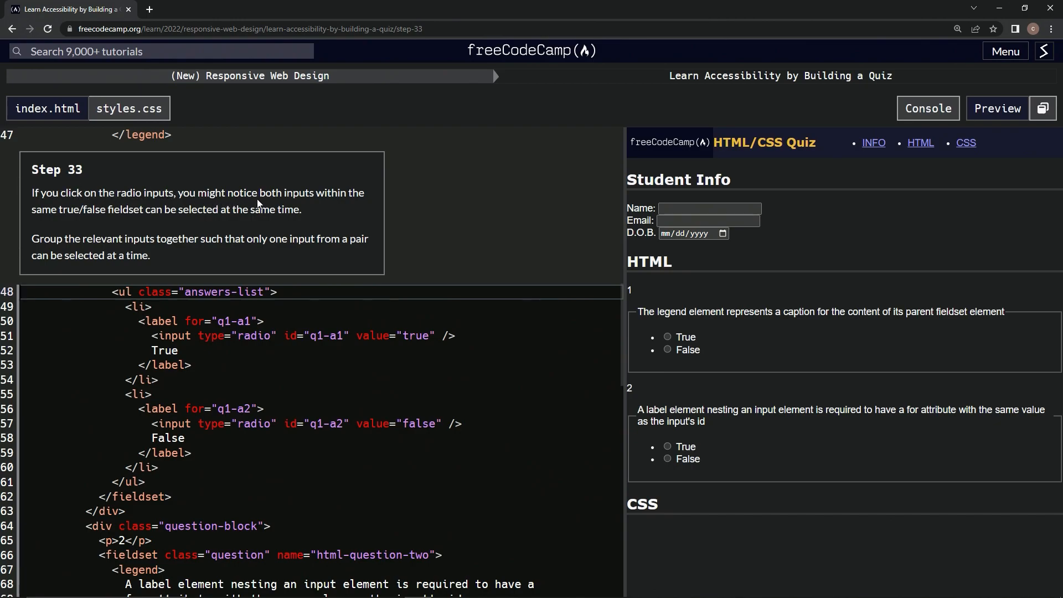
pyautogui.moveTo(80, 224)
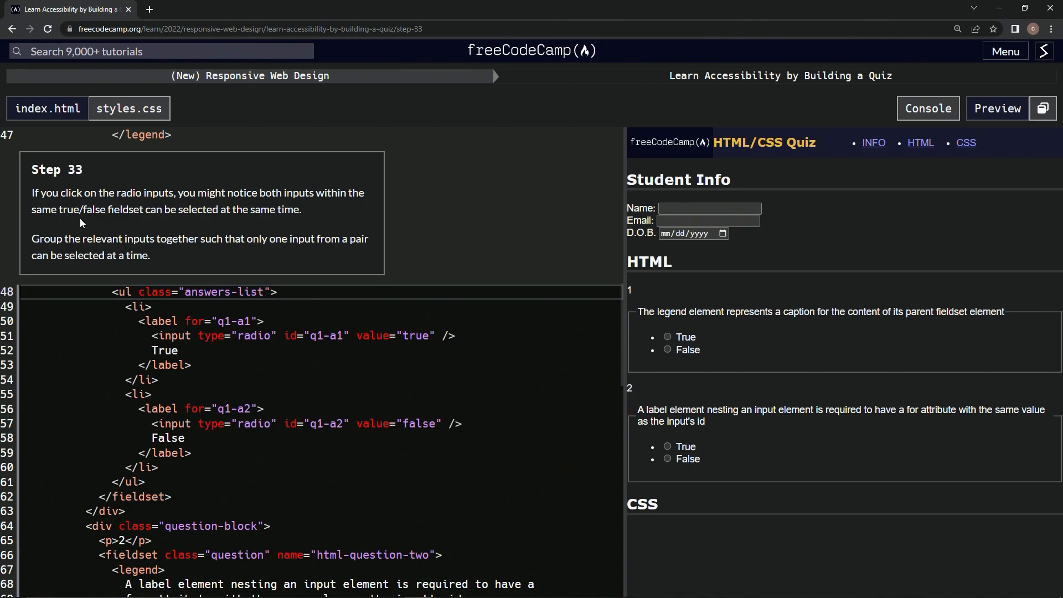
pyautogui.moveTo(209, 224)
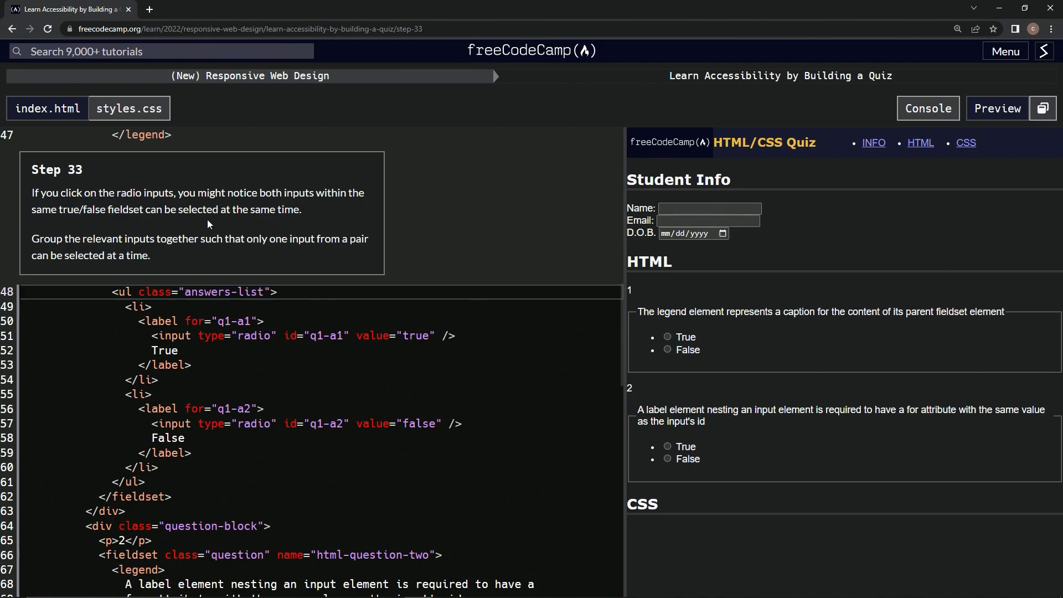
pyautogui.moveTo(671, 331)
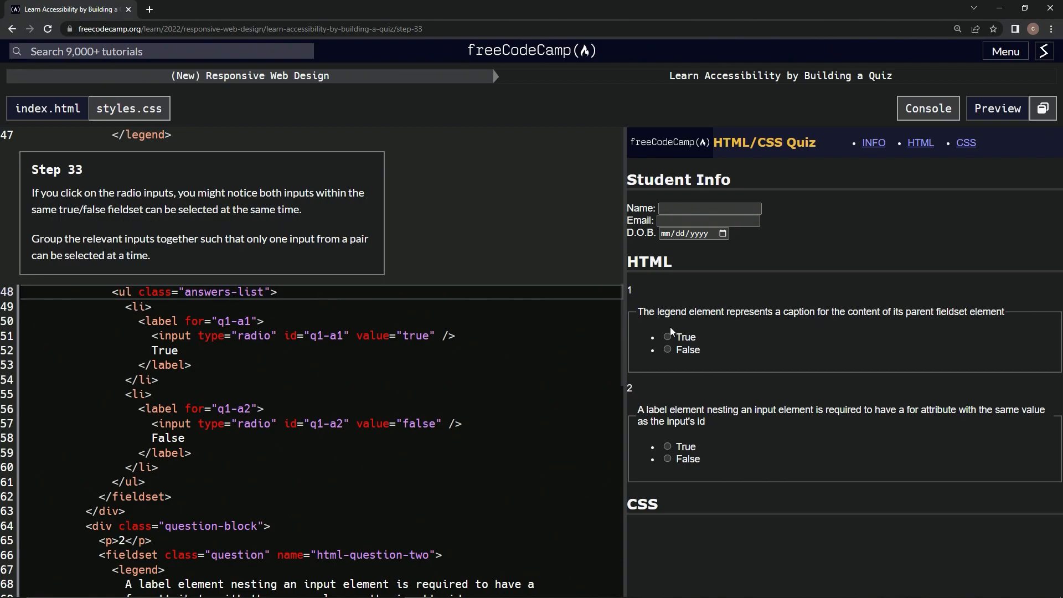
# Select both True and False for question 1 in the Step 33 preview to show they aren't grouped
pyautogui.click(666, 349)
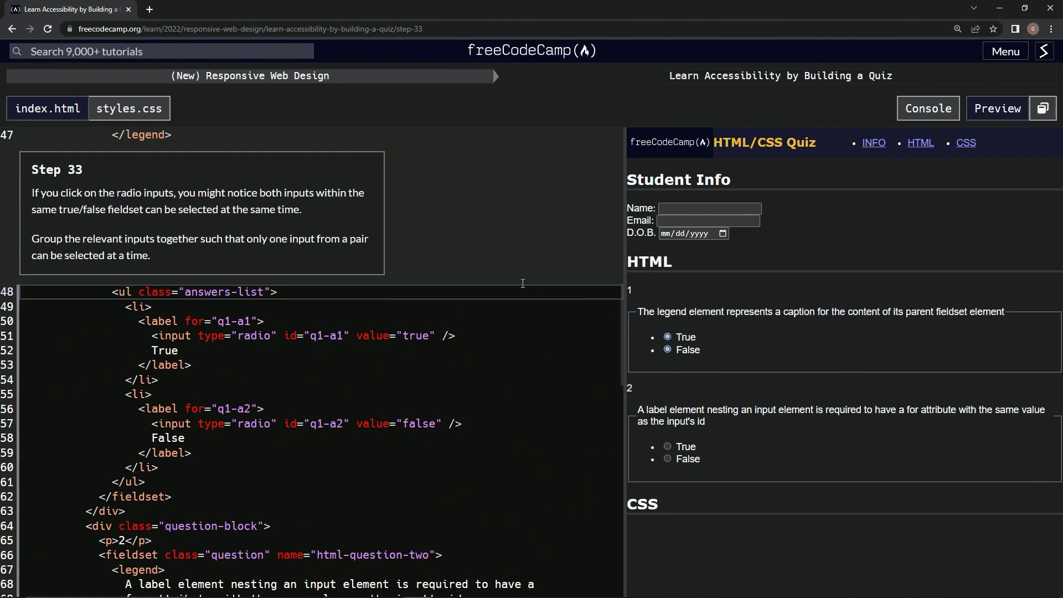
pyautogui.moveTo(52, 251)
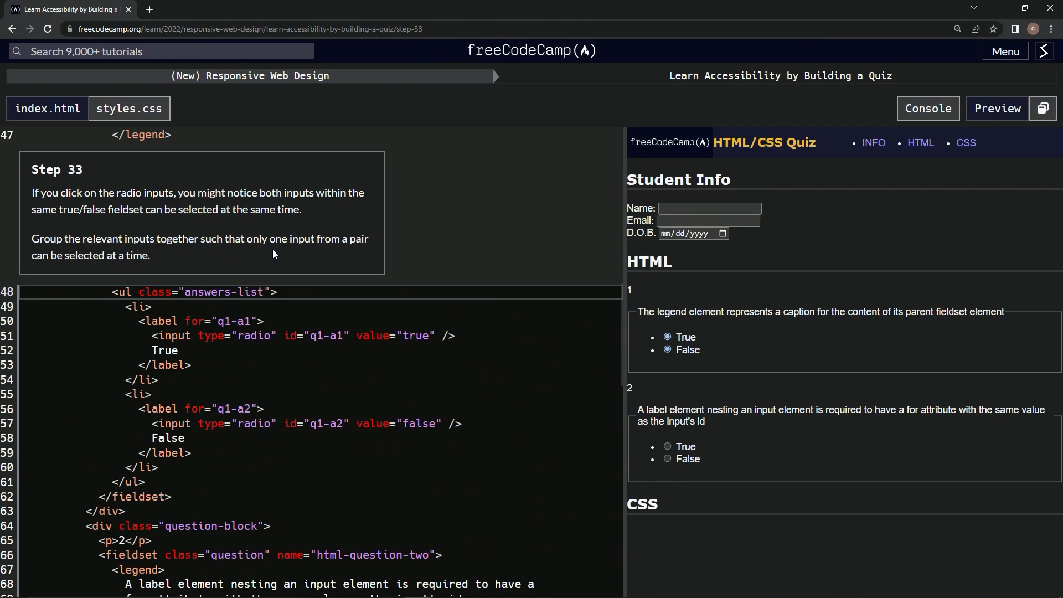
pyautogui.moveTo(53, 271)
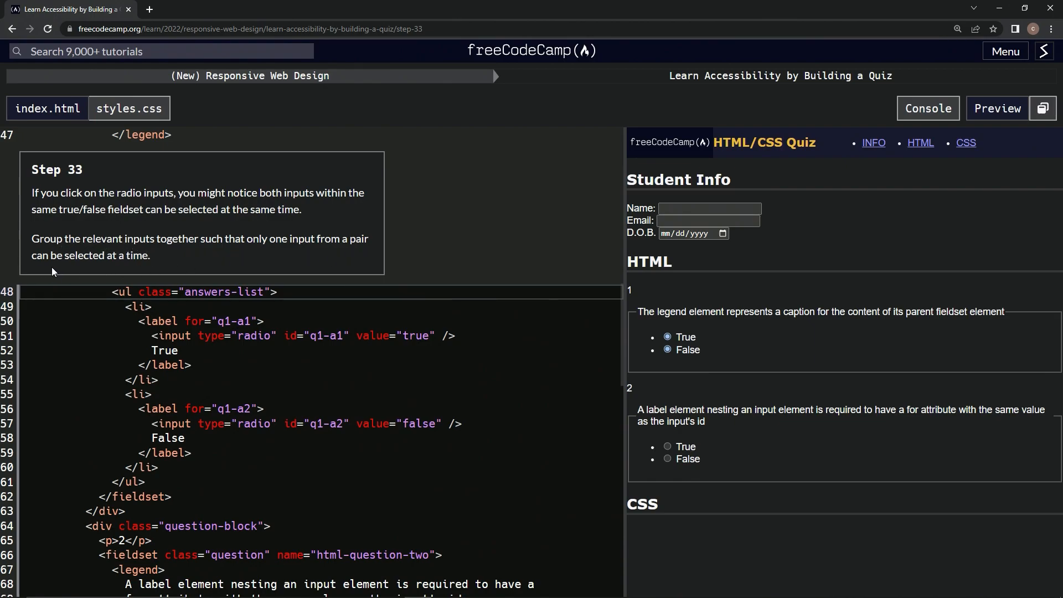
pyautogui.moveTo(308, 269)
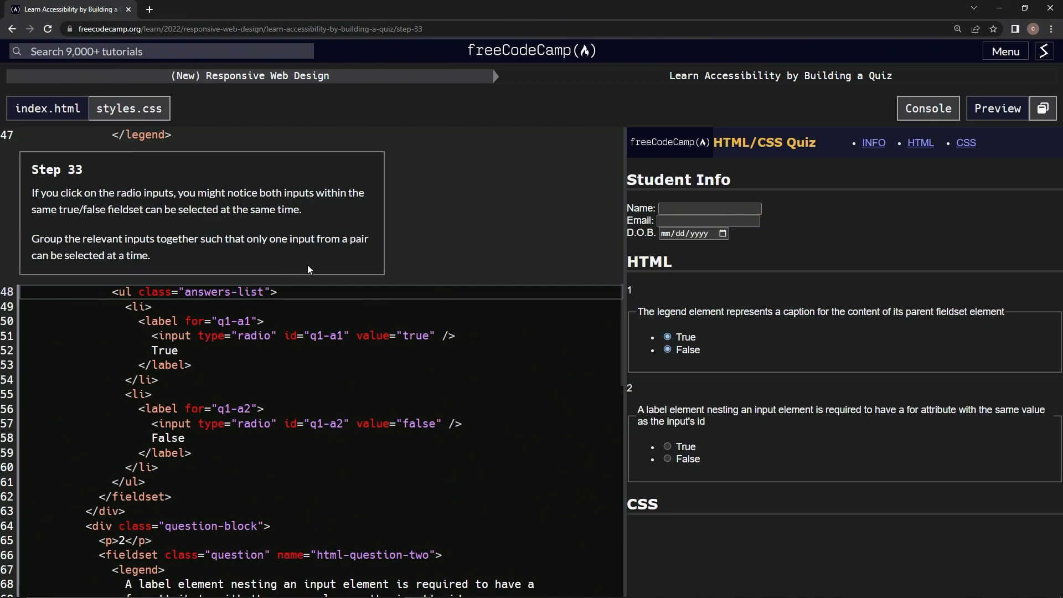
pyautogui.moveTo(602, 250)
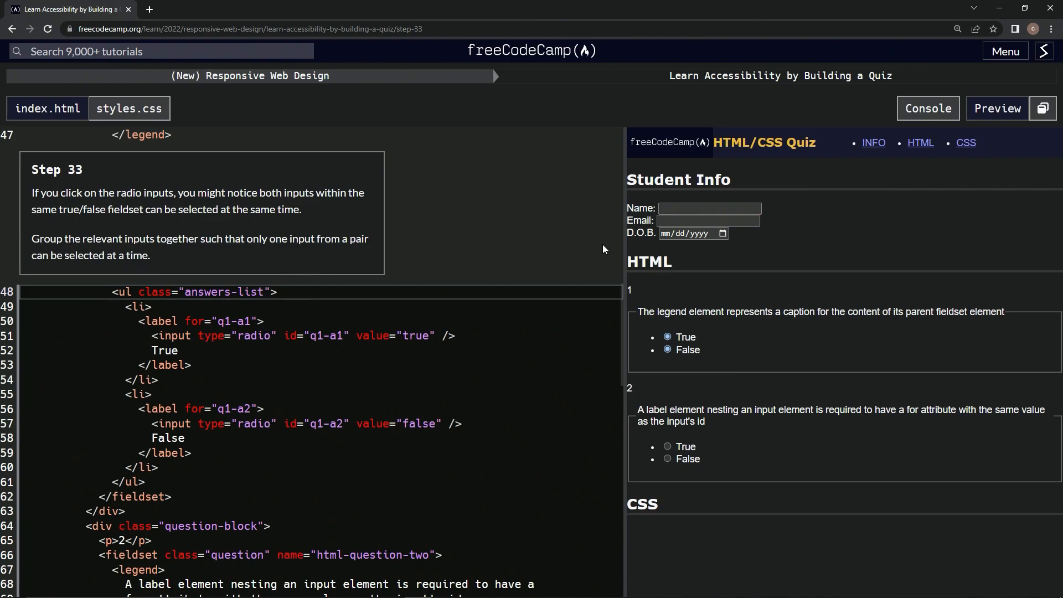
# Open the Registration Form course in a new tab to reference its account-type radio input
pyautogui.click(1005, 51)
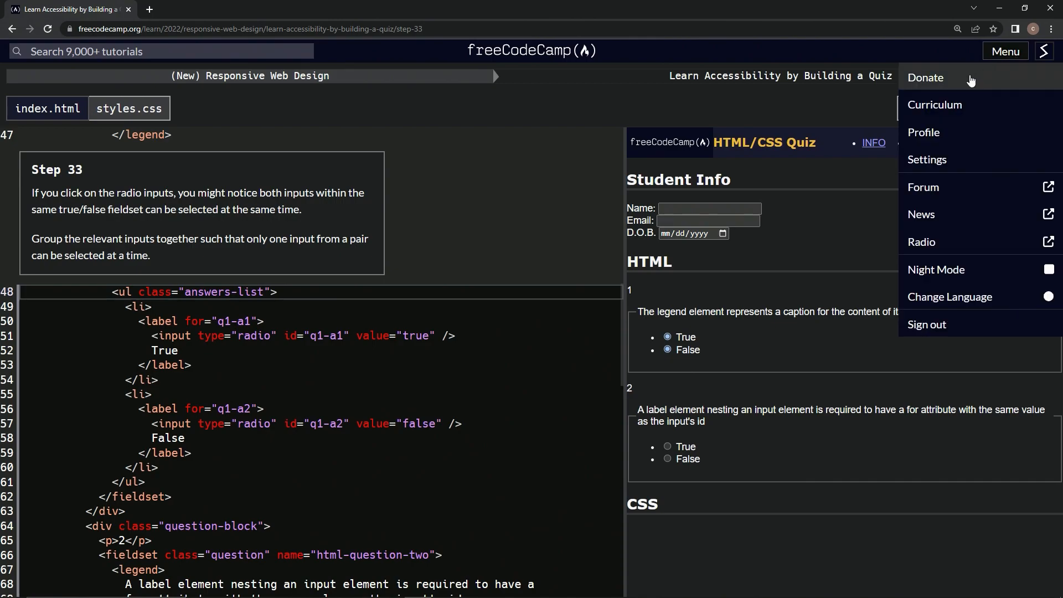
pyautogui.rightClick(933, 104)
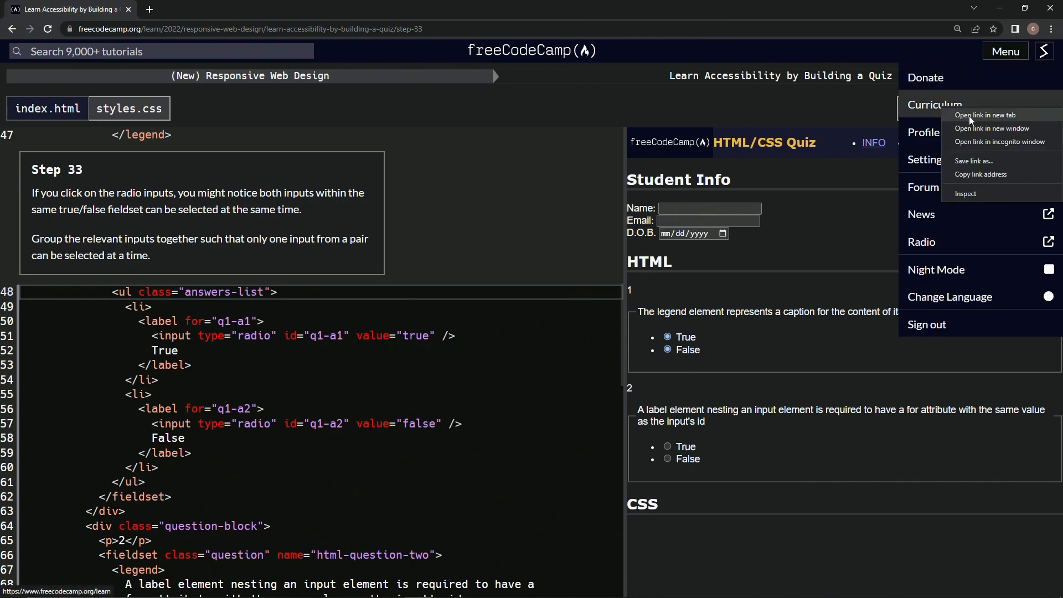
pyautogui.click(983, 114)
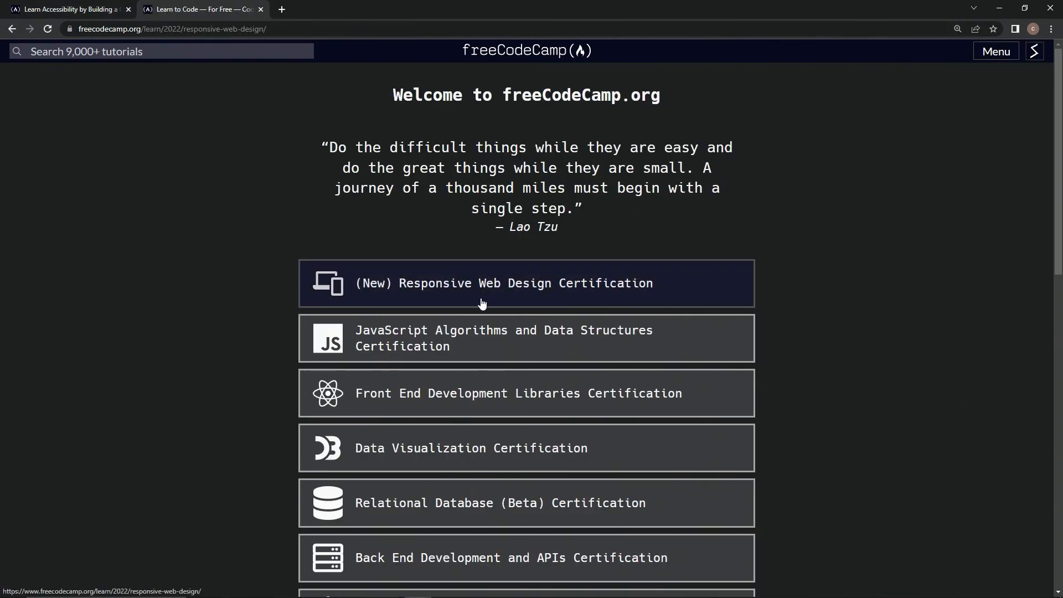
pyautogui.click(504, 283)
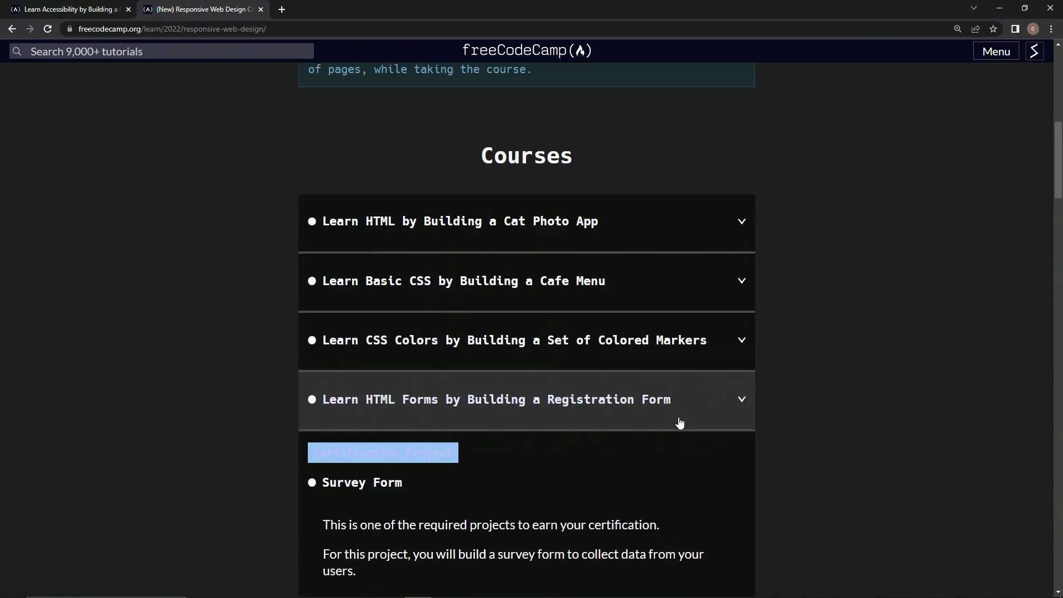
pyautogui.click(495, 399)
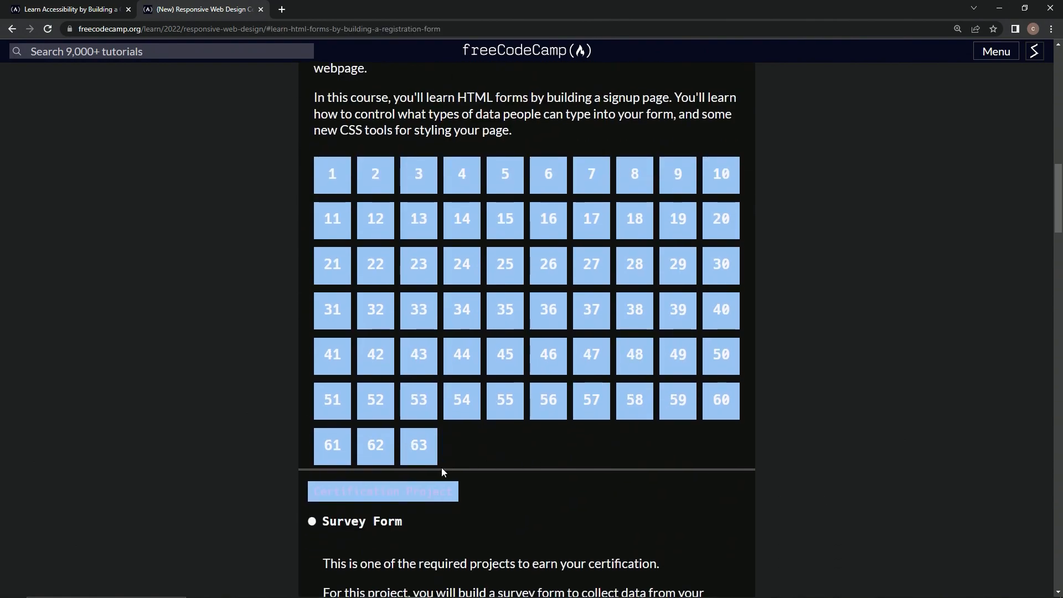
pyautogui.click(418, 445)
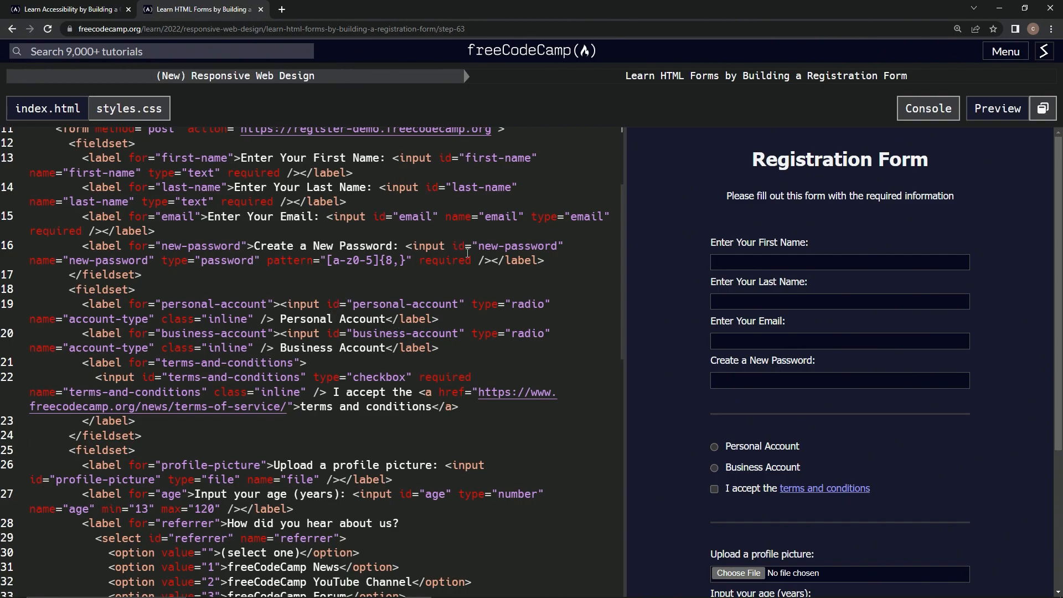
pyautogui.moveTo(57, 300)
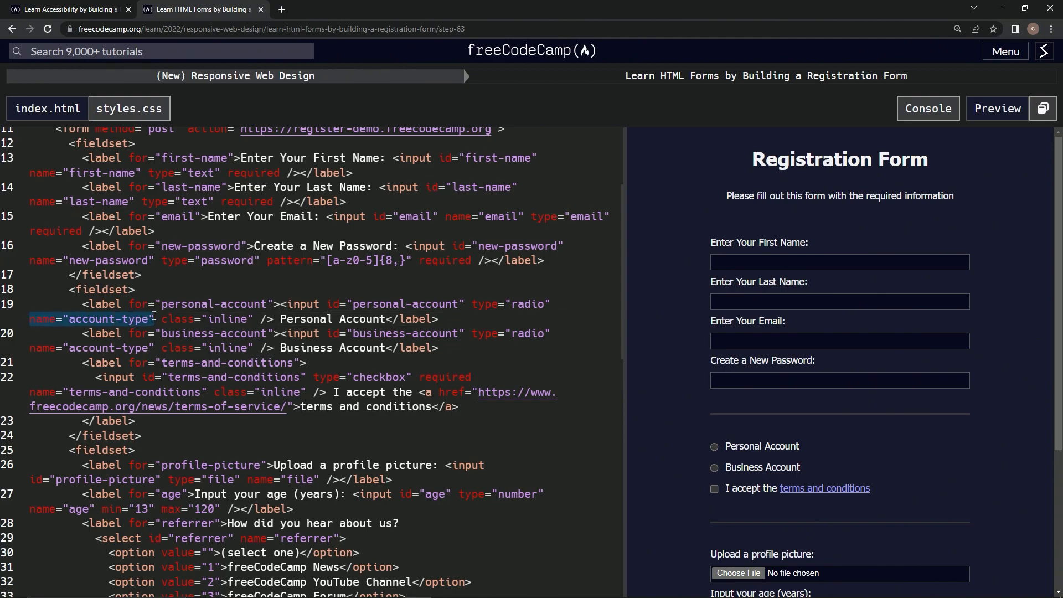
# Add name="account-type" after the value attributes of the quiz's true/false radio inputs
pyautogui.click(1003, 51)
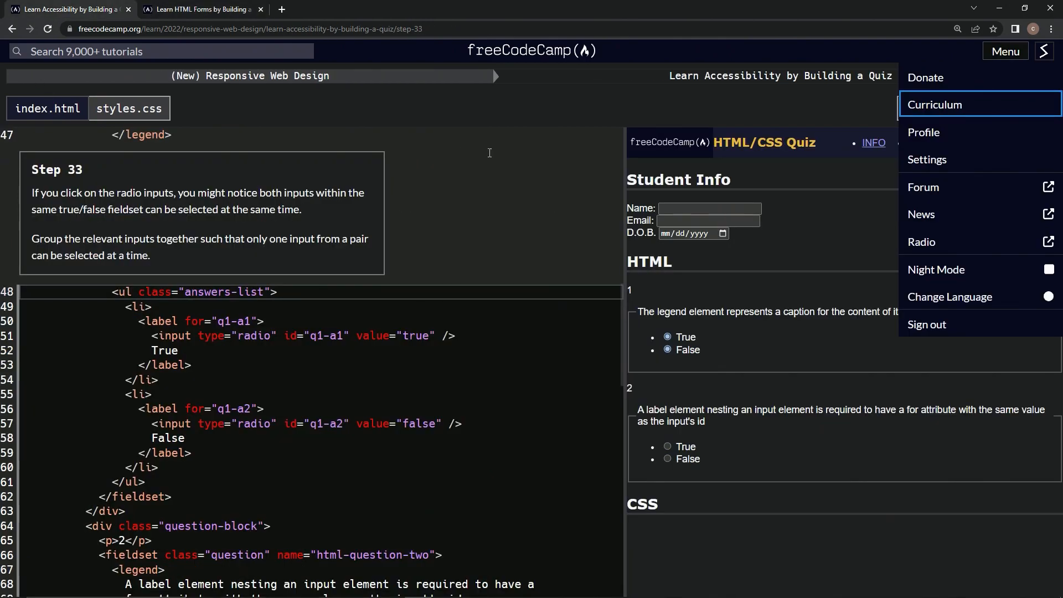
pyautogui.moveTo(433, 334)
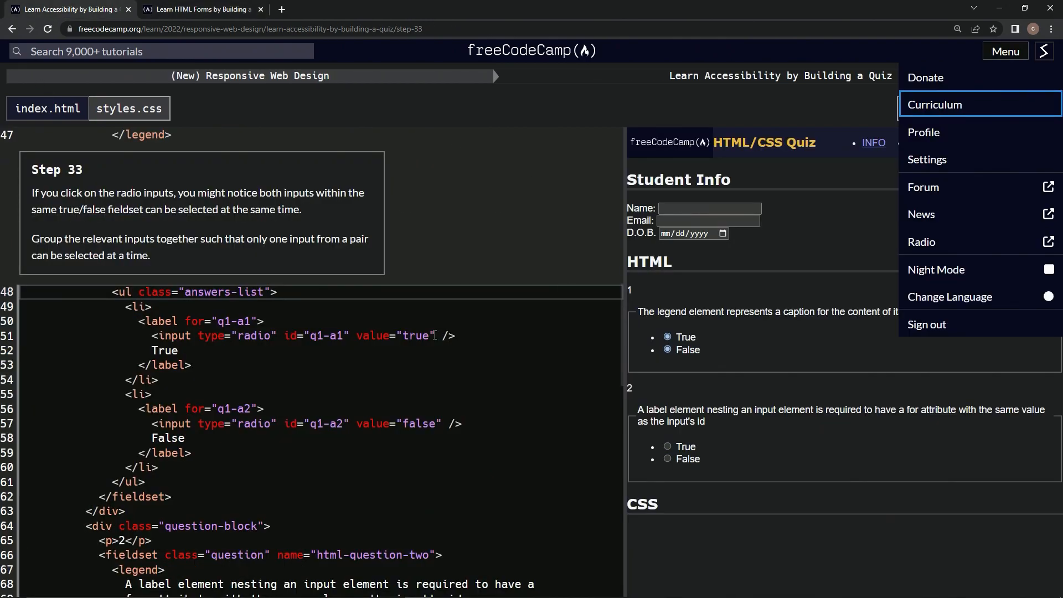
pyautogui.click(439, 336)
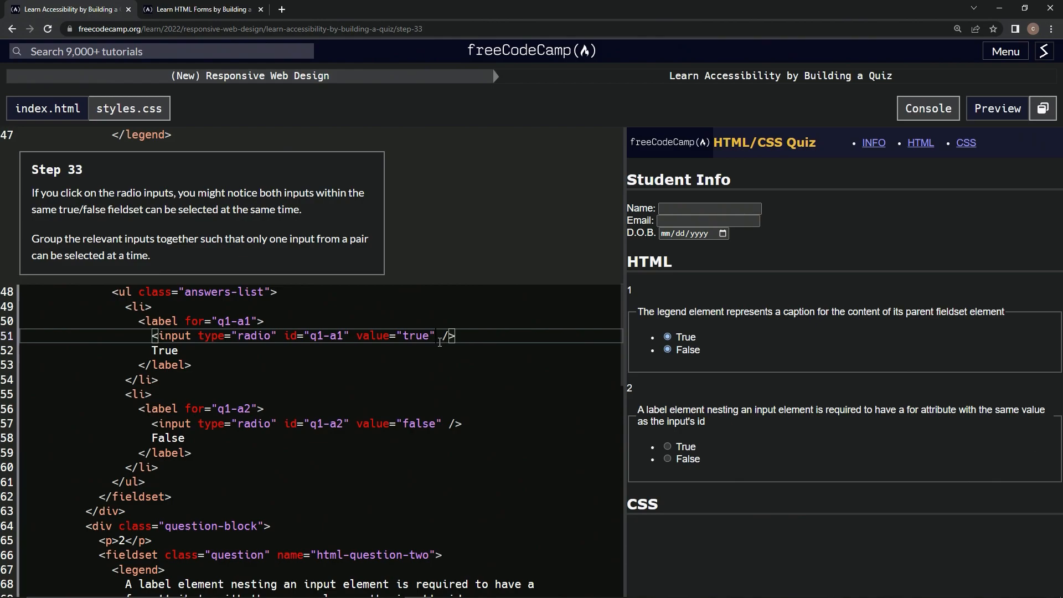
pyautogui.write('name="account-type"')
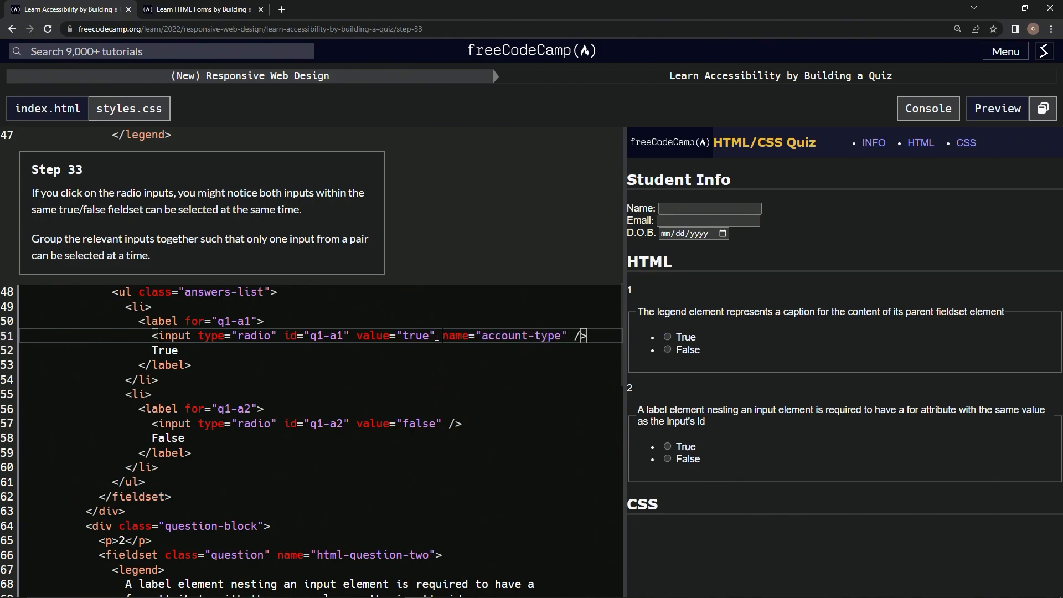
pyautogui.doubleClick(504, 335)
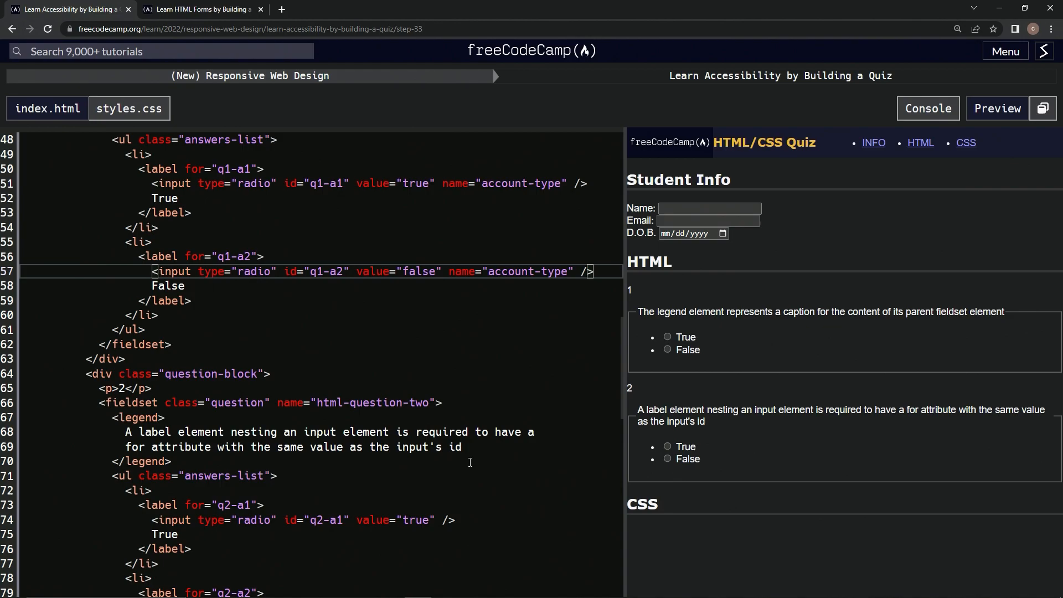
pyautogui.scroll(-3)
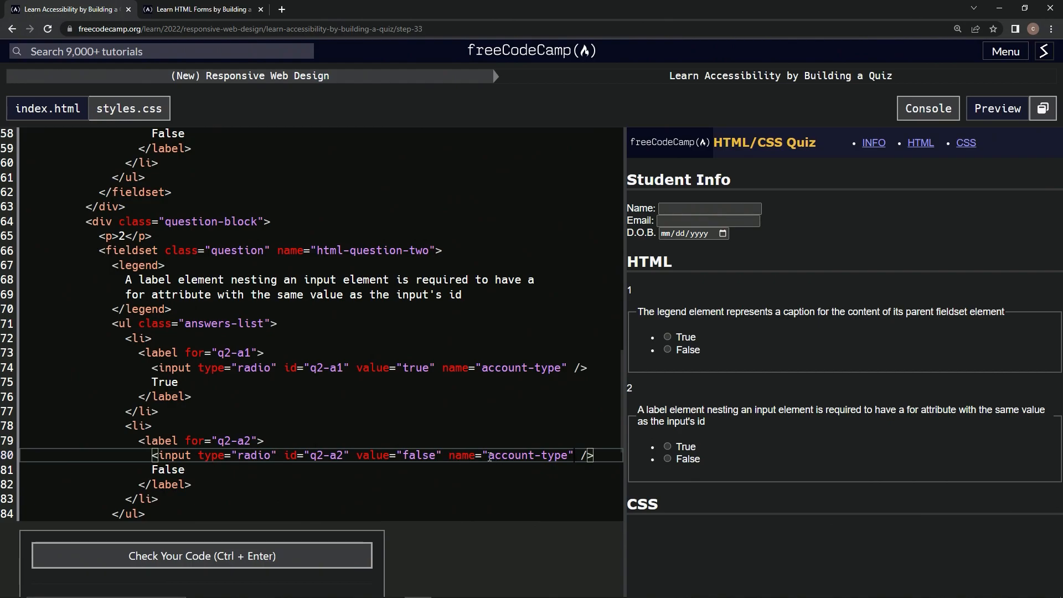
# Rename the radio names to q1 and q2, then test choosing False for question 1
pyautogui.doubleClick(529, 455)
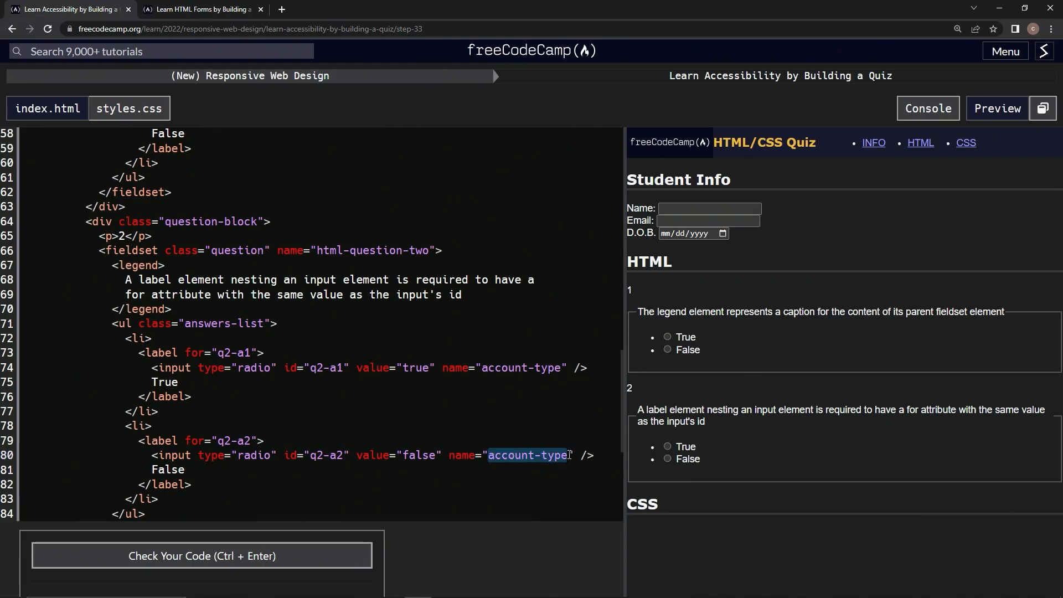
pyautogui.write('q2')
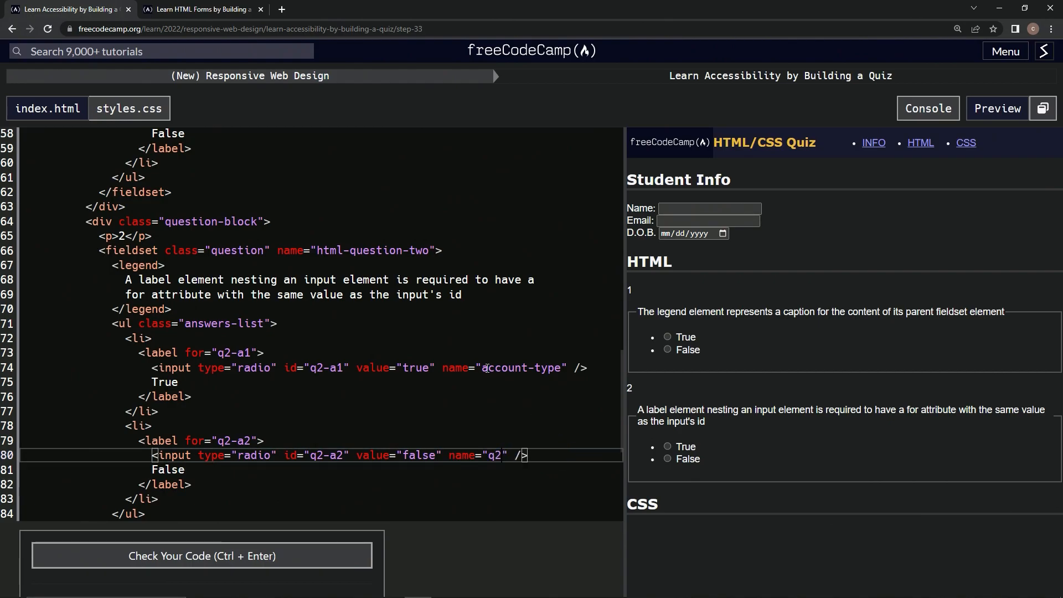
pyautogui.doubleClick(521, 367)
pyautogui.write('q2')
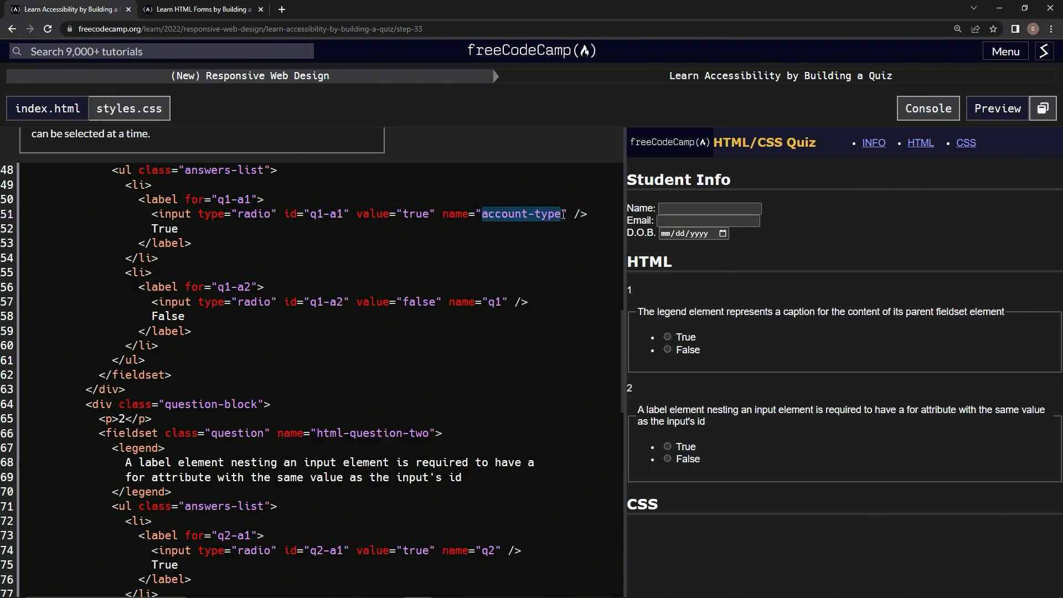
pyautogui.write('q1')
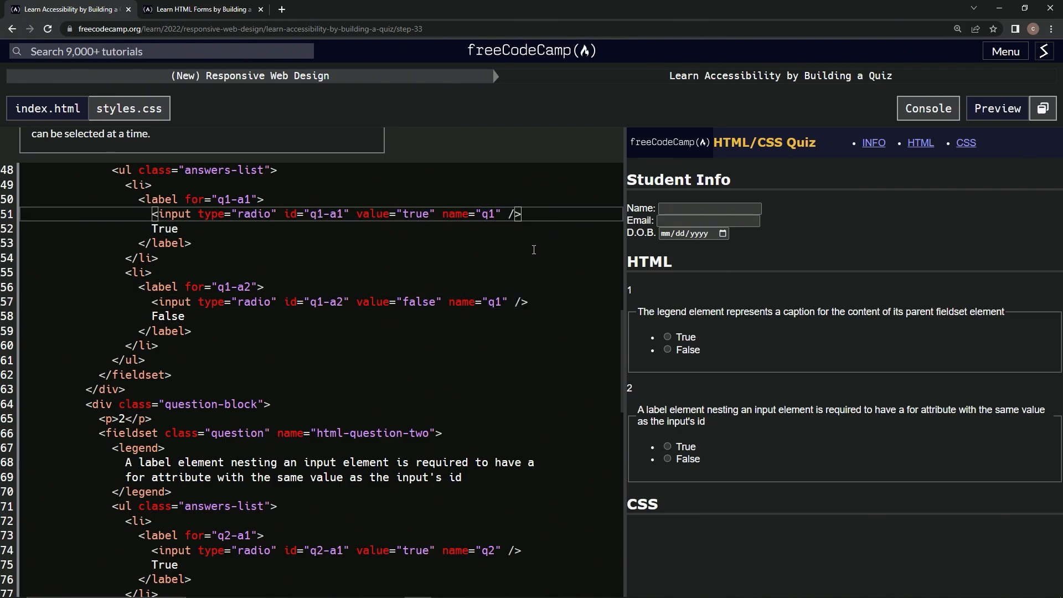
pyautogui.click(667, 349)
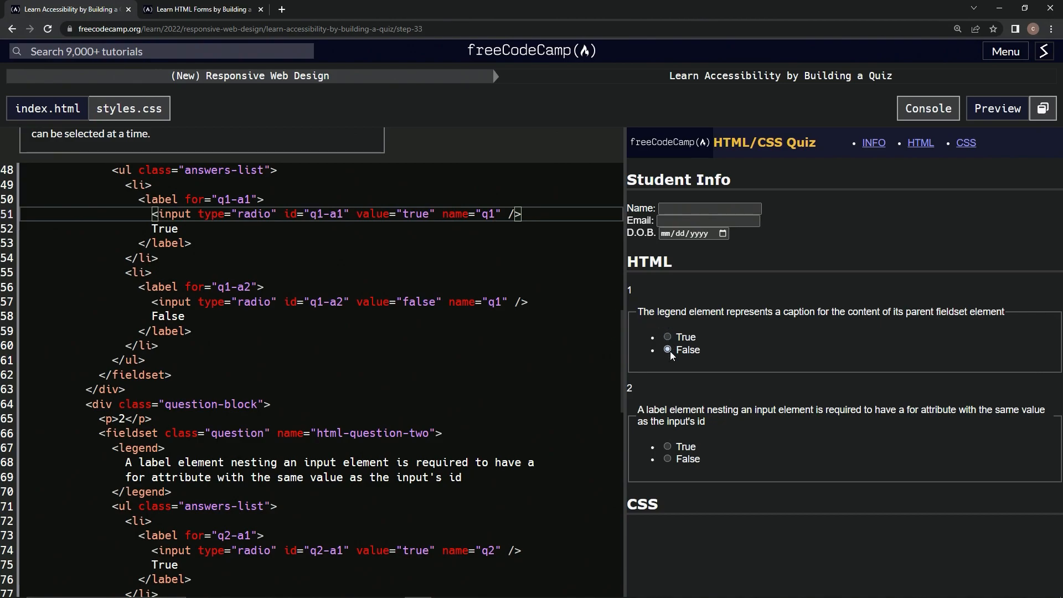
pyautogui.scroll(-3)
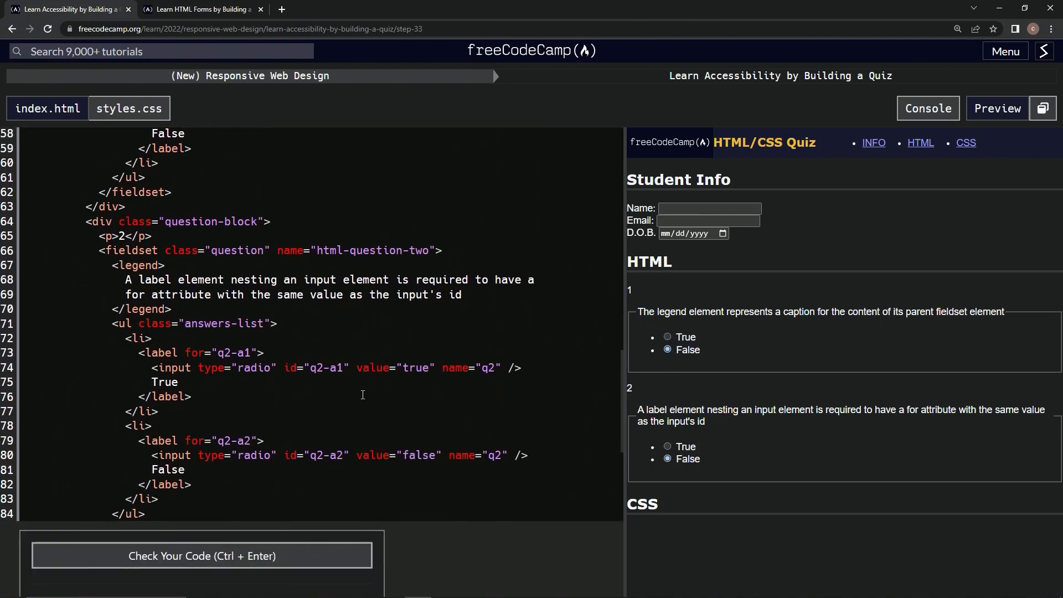
# Check the Step 33 code, submit it, and advance to Step 34
pyautogui.click(200, 555)
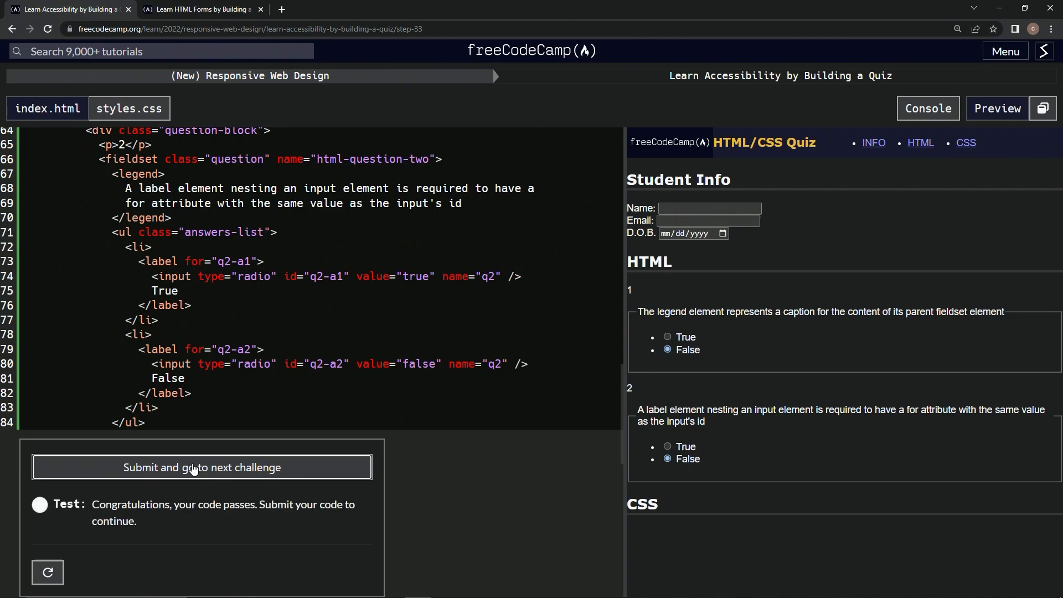
pyautogui.click(202, 467)
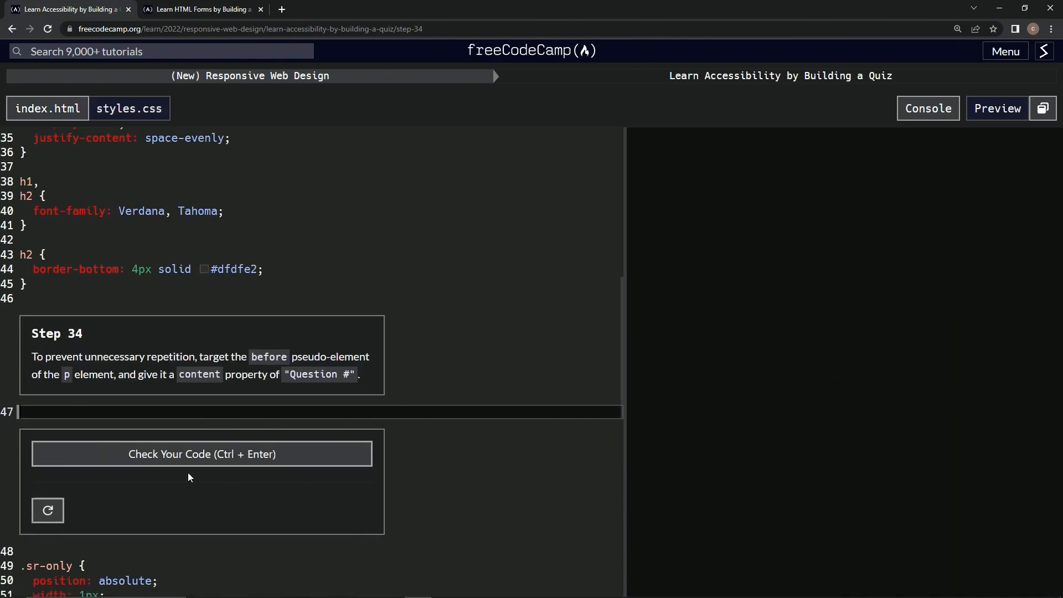
pyautogui.click(997, 108)
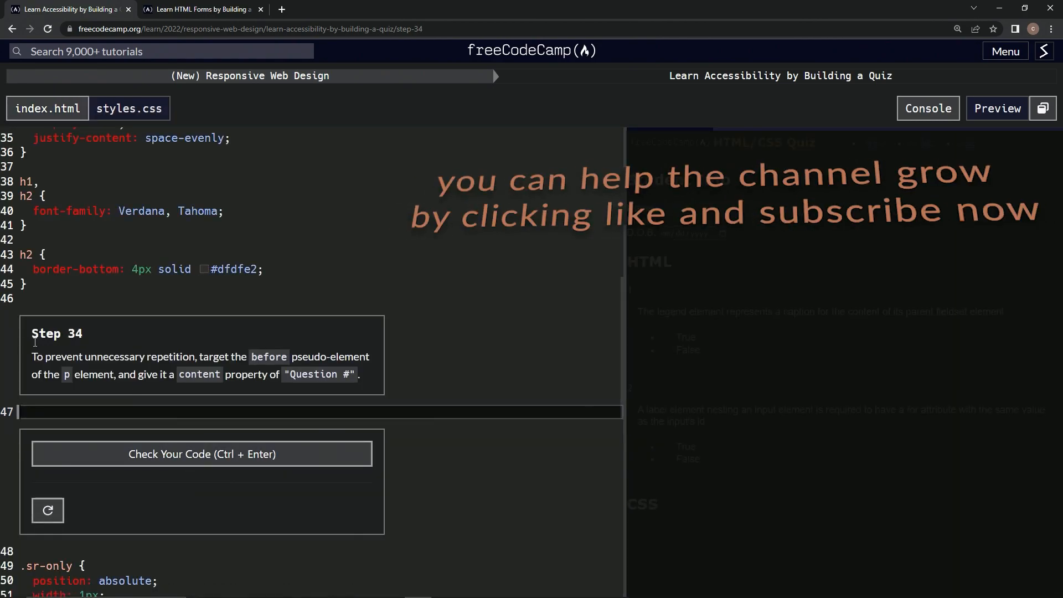